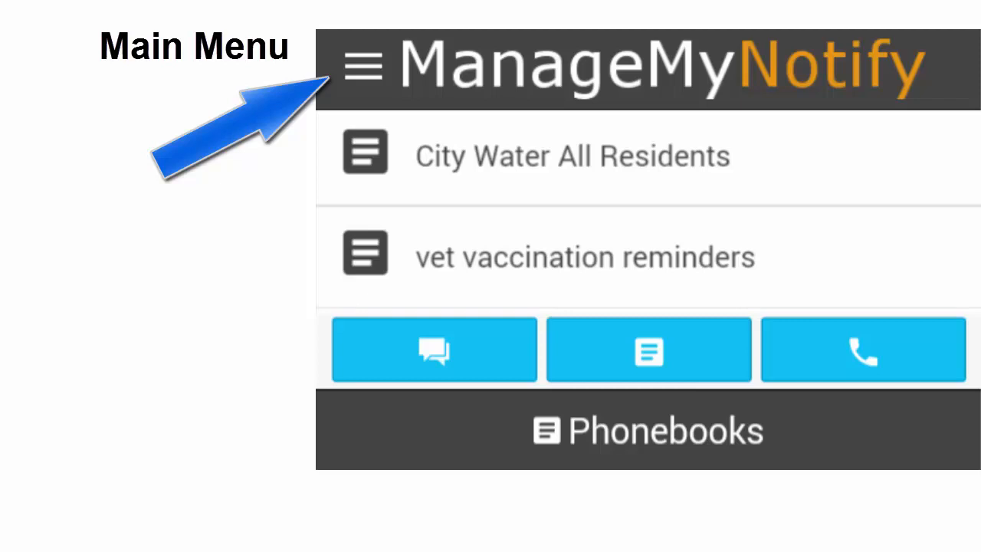
Switch from the Phonebooks list to the Announcements list via the main menu
{"action": "left_click", "coordinate": [364, 65]}
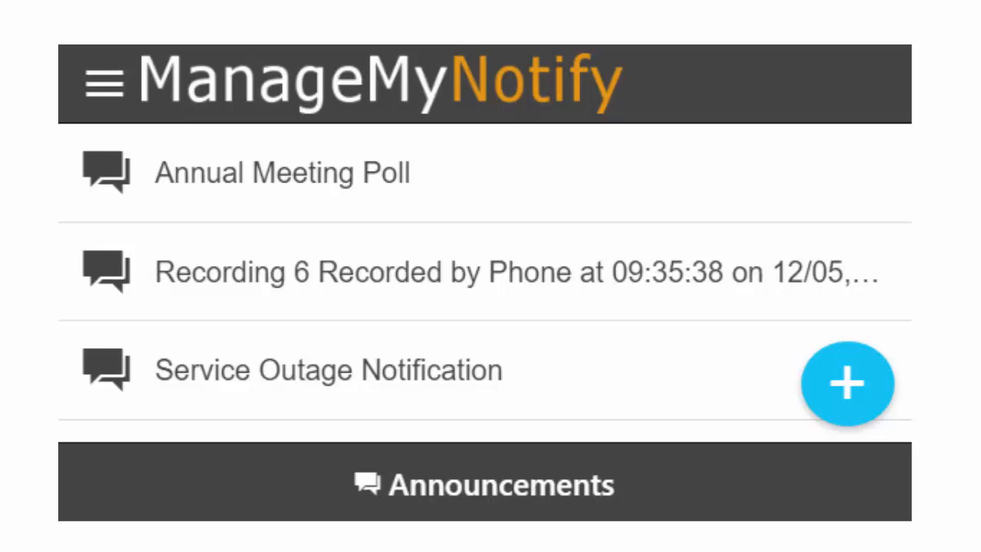
Start a blank New Announcement form from the Actions sheet's Add Announcement choice
{"action": "left_click", "coordinate": [846, 383]}
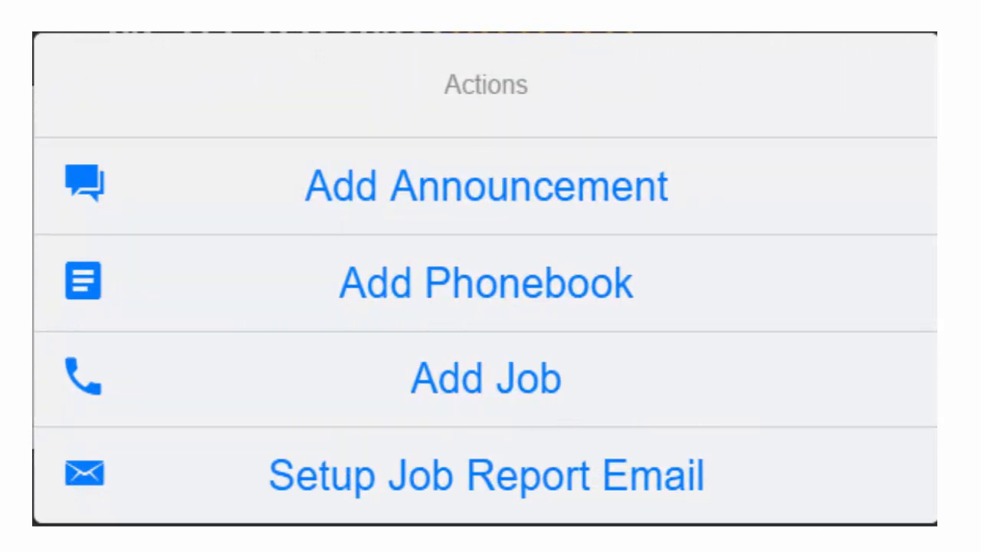
{"action": "left_click", "coordinate": [486, 184]}
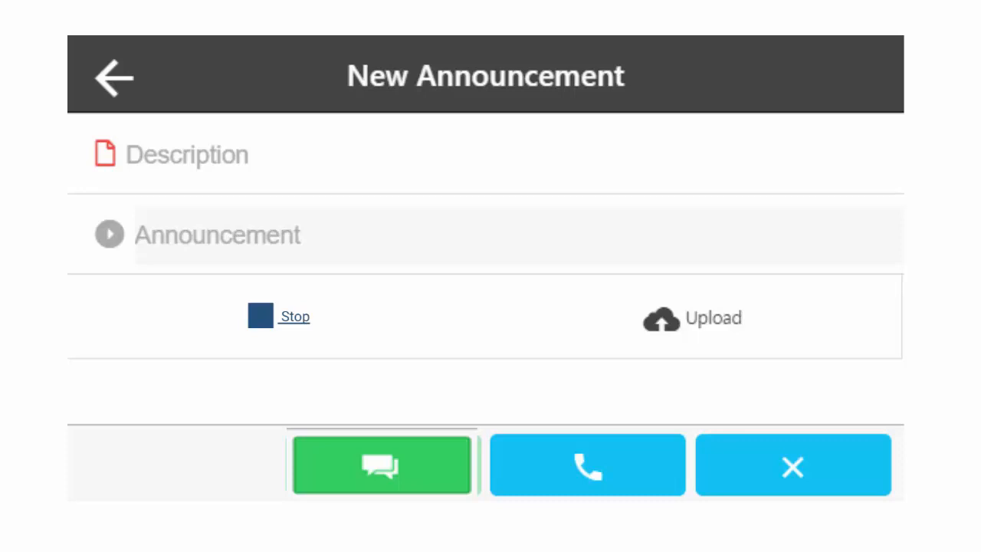
View the call-in recording access numbers, then dismiss them before opening Annual Meeting Poll
{"action": "left_click", "coordinate": [587, 464]}
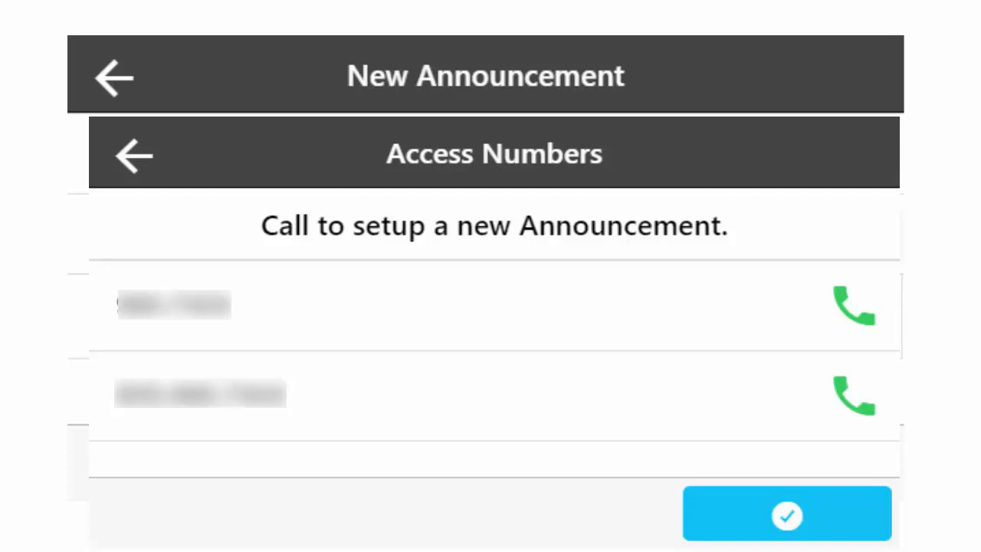
{"action": "left_click", "coordinate": [135, 153]}
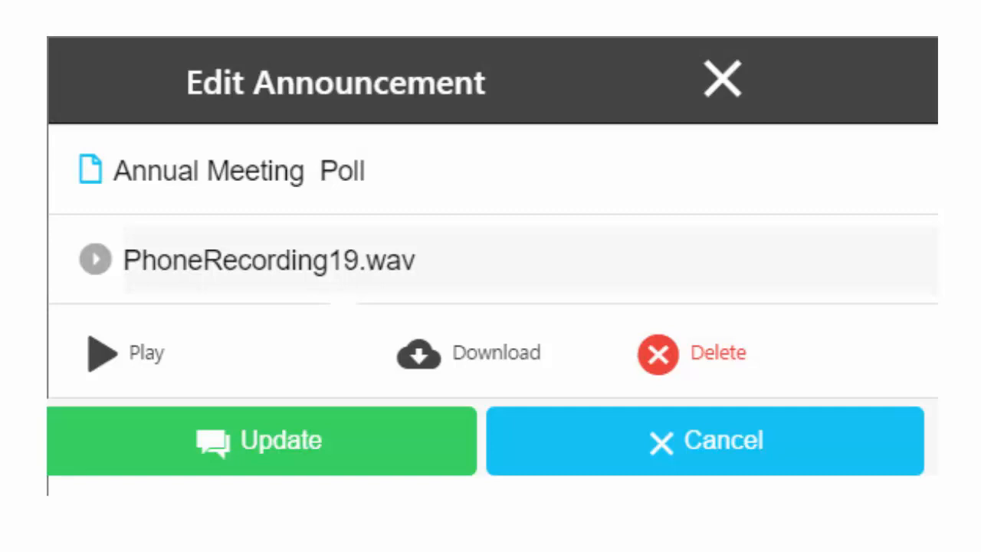
Close the Edit Announcement screen to return toward the Phonebooks list
{"action": "left_click", "coordinate": [721, 80]}
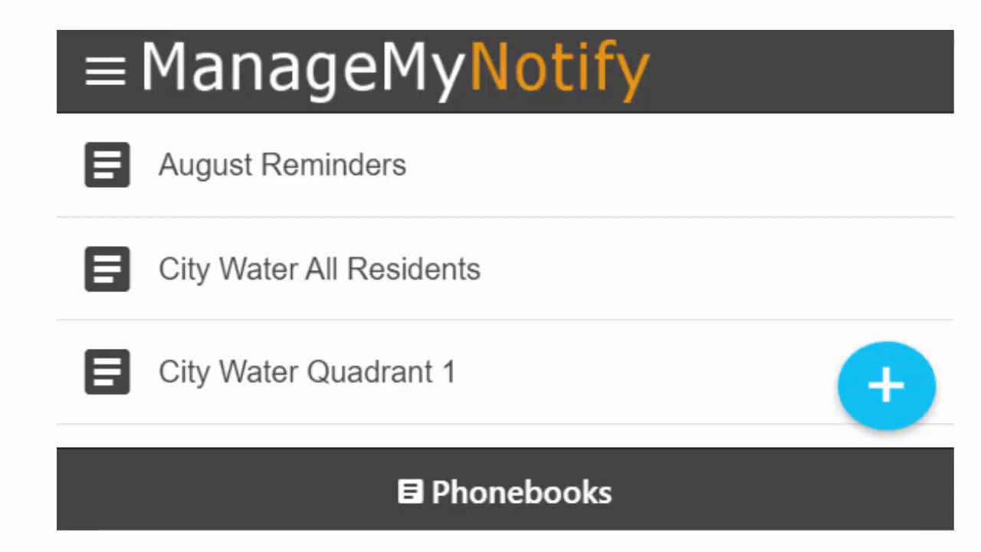
{"action": "left_click", "coordinate": [886, 386]}
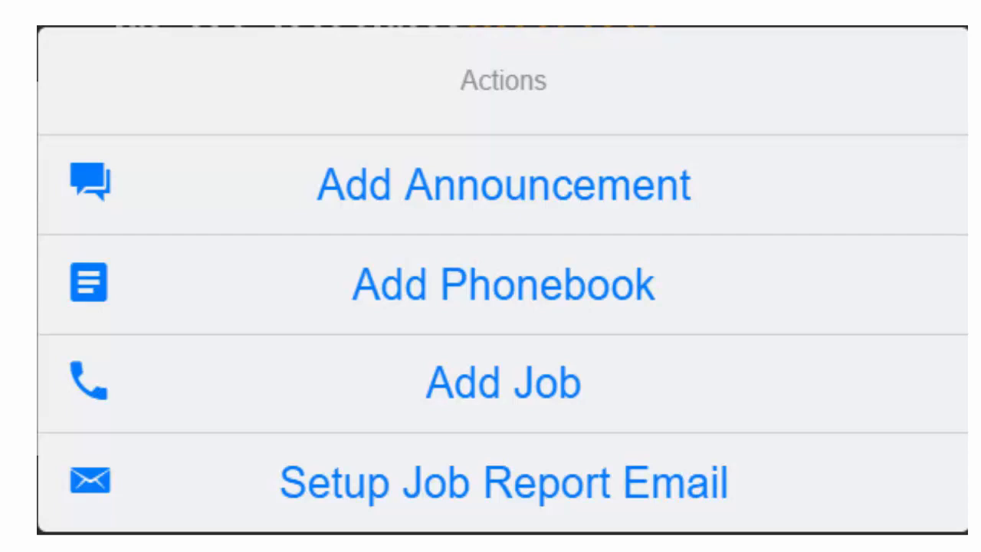
{"action": "left_click", "coordinate": [503, 284]}
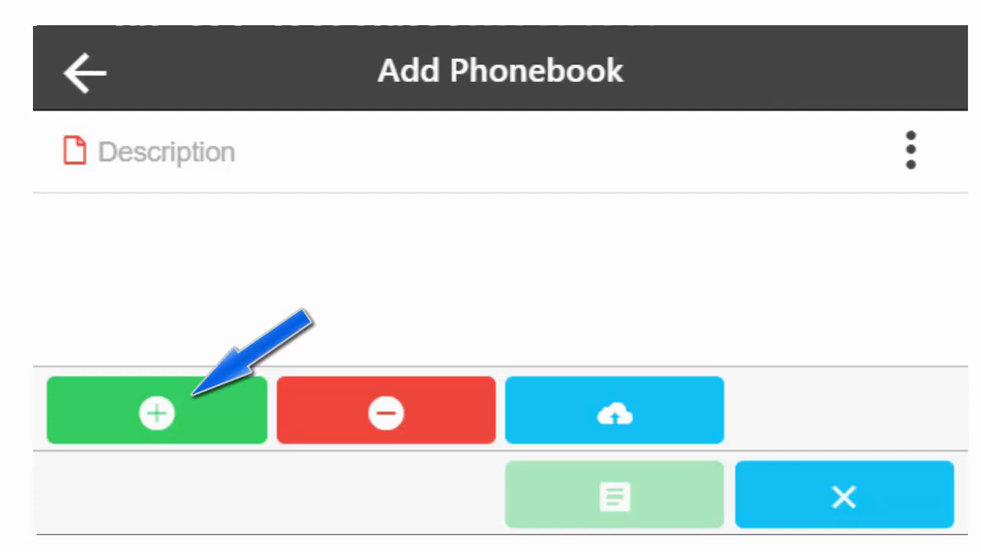
{"action": "left_click", "coordinate": [156, 411]}
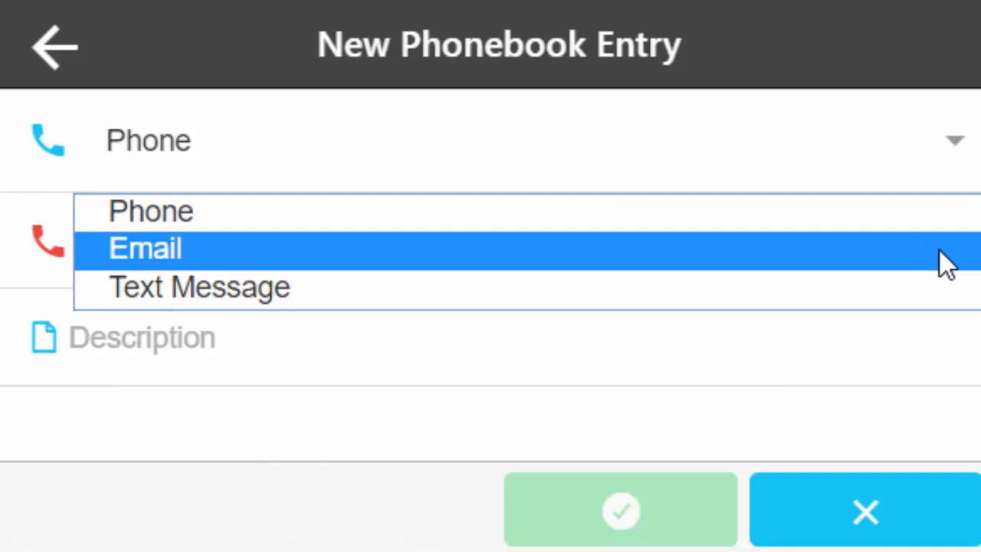
{"action": "mouse_move", "coordinate": [948, 295]}
{"action": "type", "text": "John smith"}
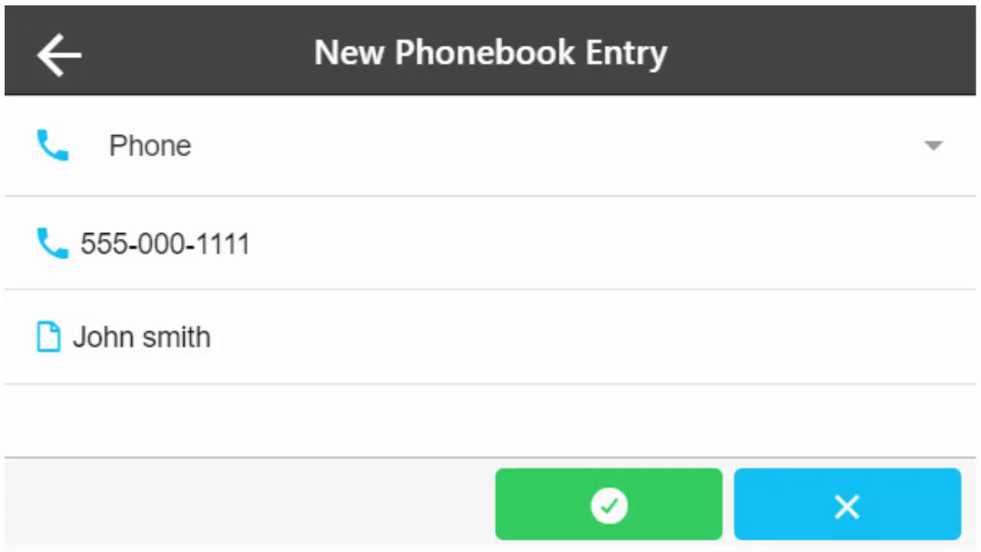
{"action": "left_click", "coordinate": [607, 503]}
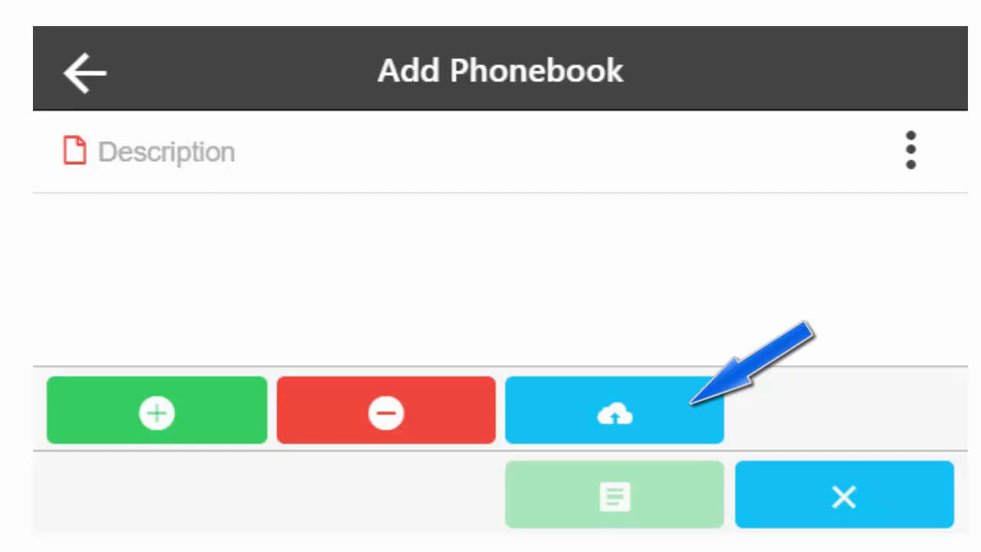
Save the entry and show the Upload button on the Add Phonebook screen
{"action": "left_click", "coordinate": [614, 411]}
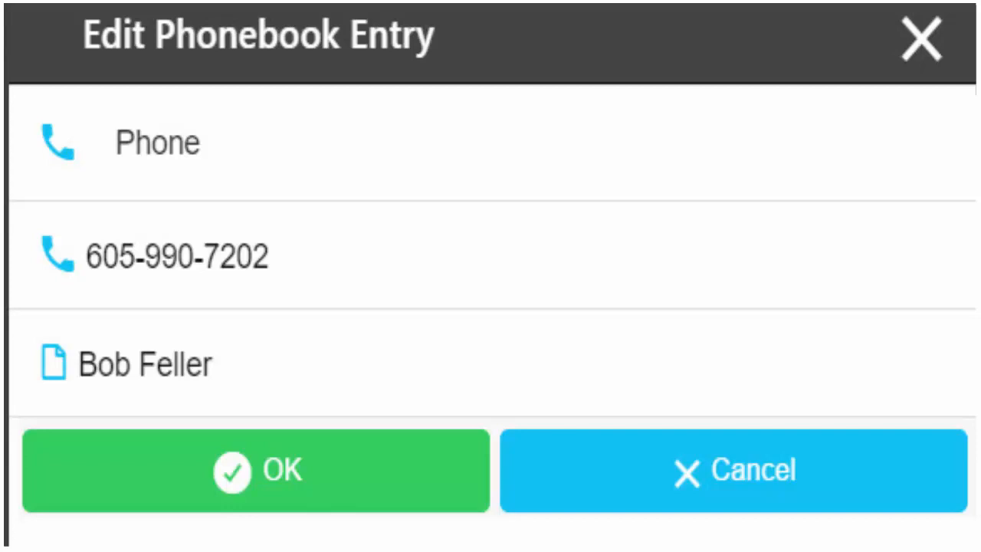
{"action": "left_click", "coordinate": [256, 469]}
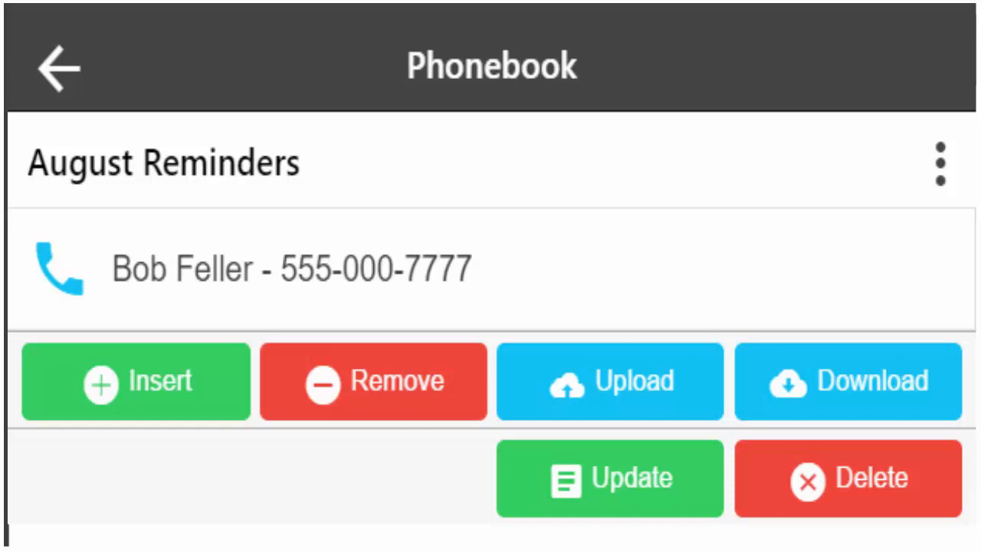
Return from the phonebook to the Jobs list showing completed jobs hc and test
{"action": "left_click", "coordinate": [58, 67]}
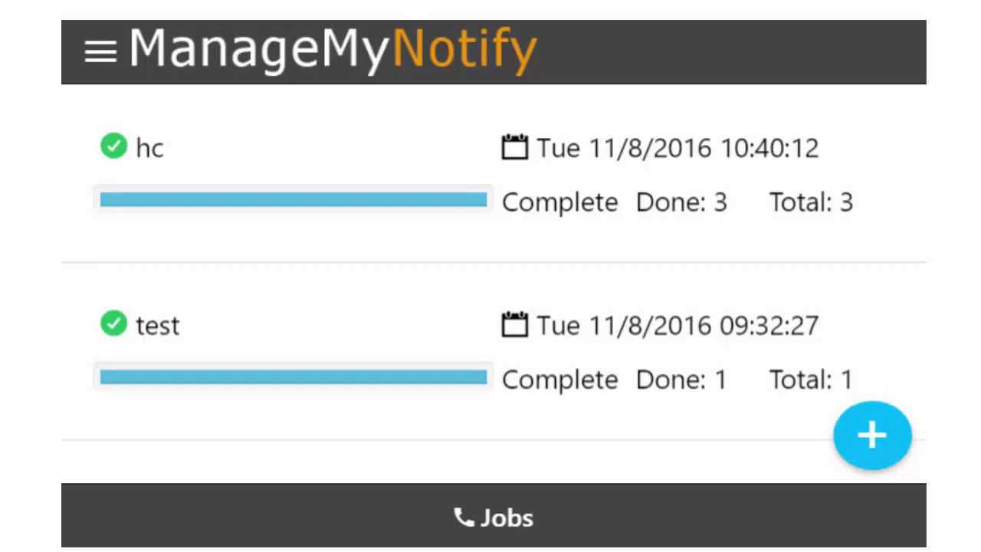
Begin scheduling the job 'Important reminder message!' for 12/19/2016, 8:00 AM to 9:00 PM
{"action": "left_click", "coordinate": [871, 435]}
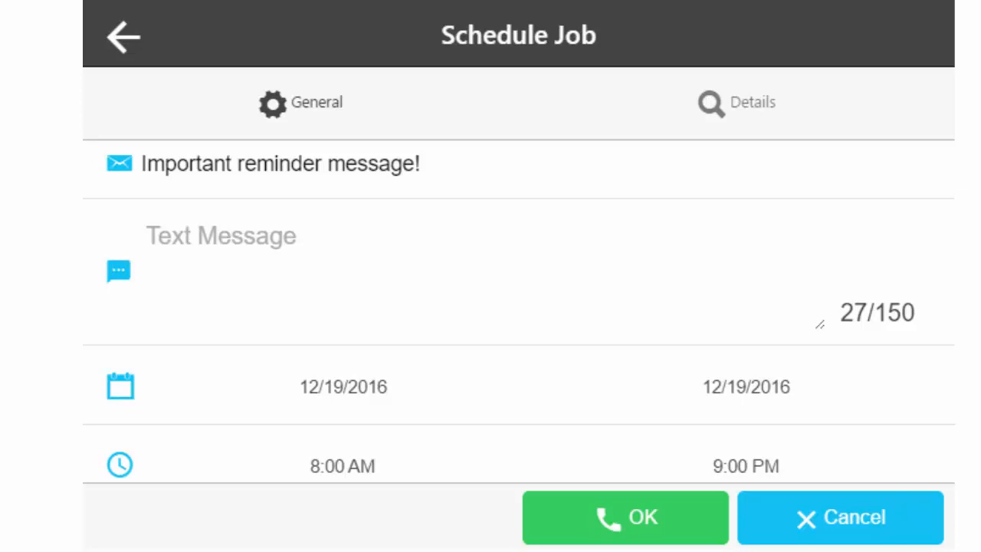
{"action": "type", "text": "Please contact us if you would like a copy of instructions for using the advanced feature of this service"}
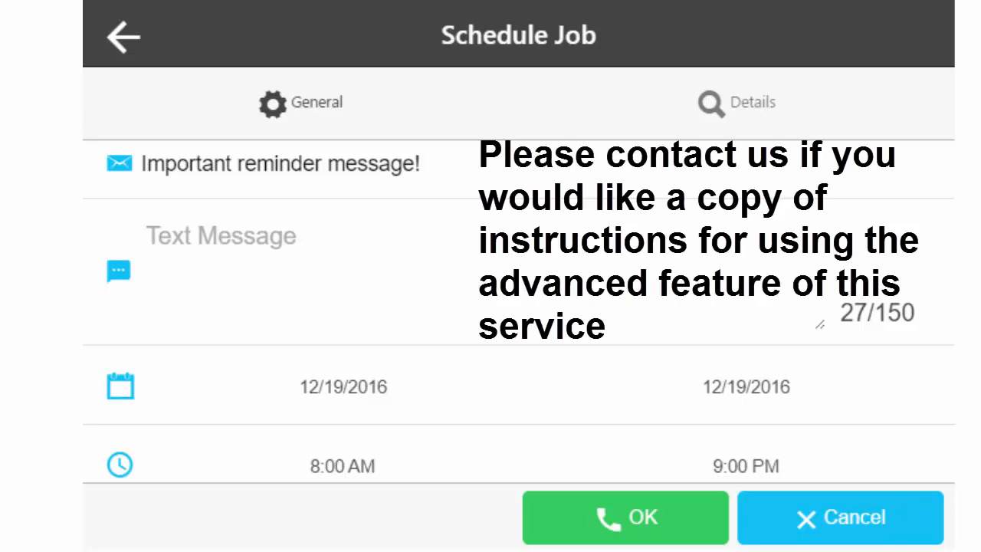